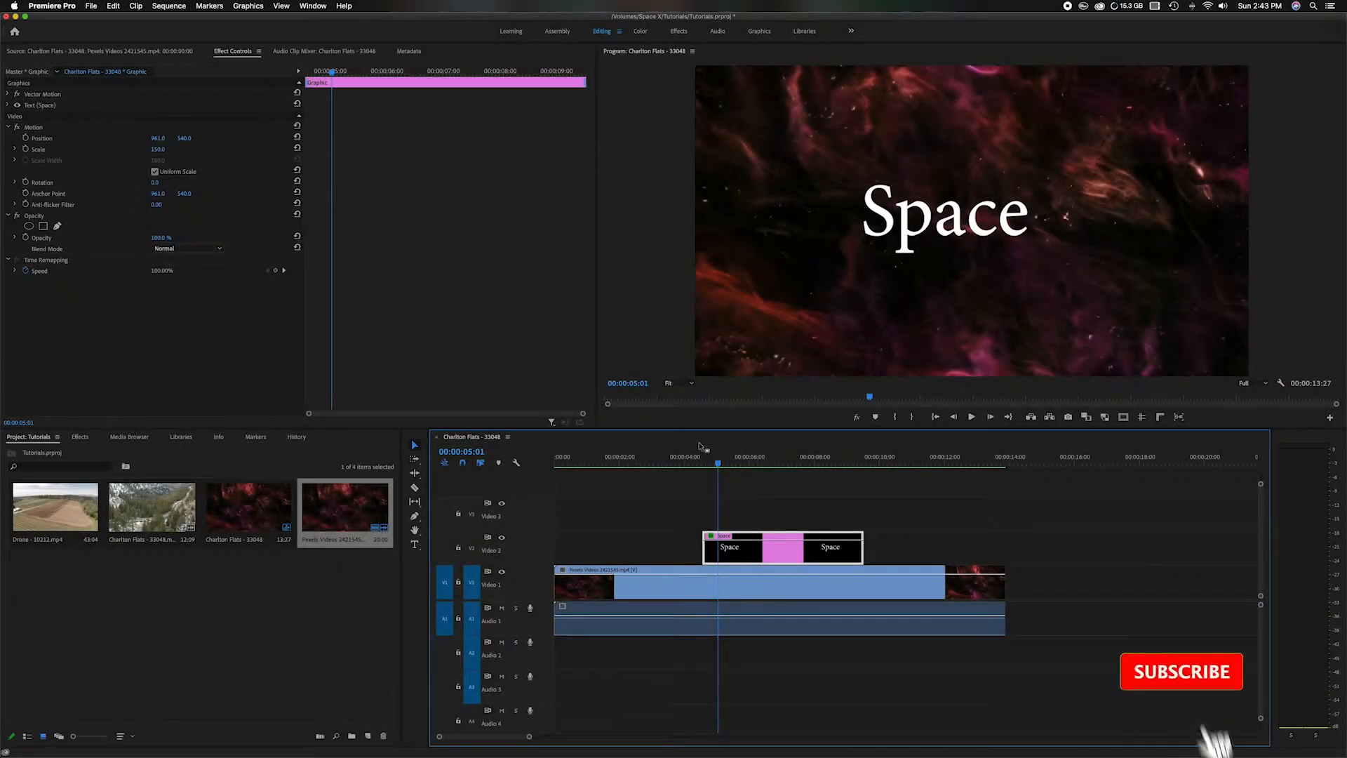
# Scrub the timeline to find where the Space title first appears
pyautogui.click(1180, 671)
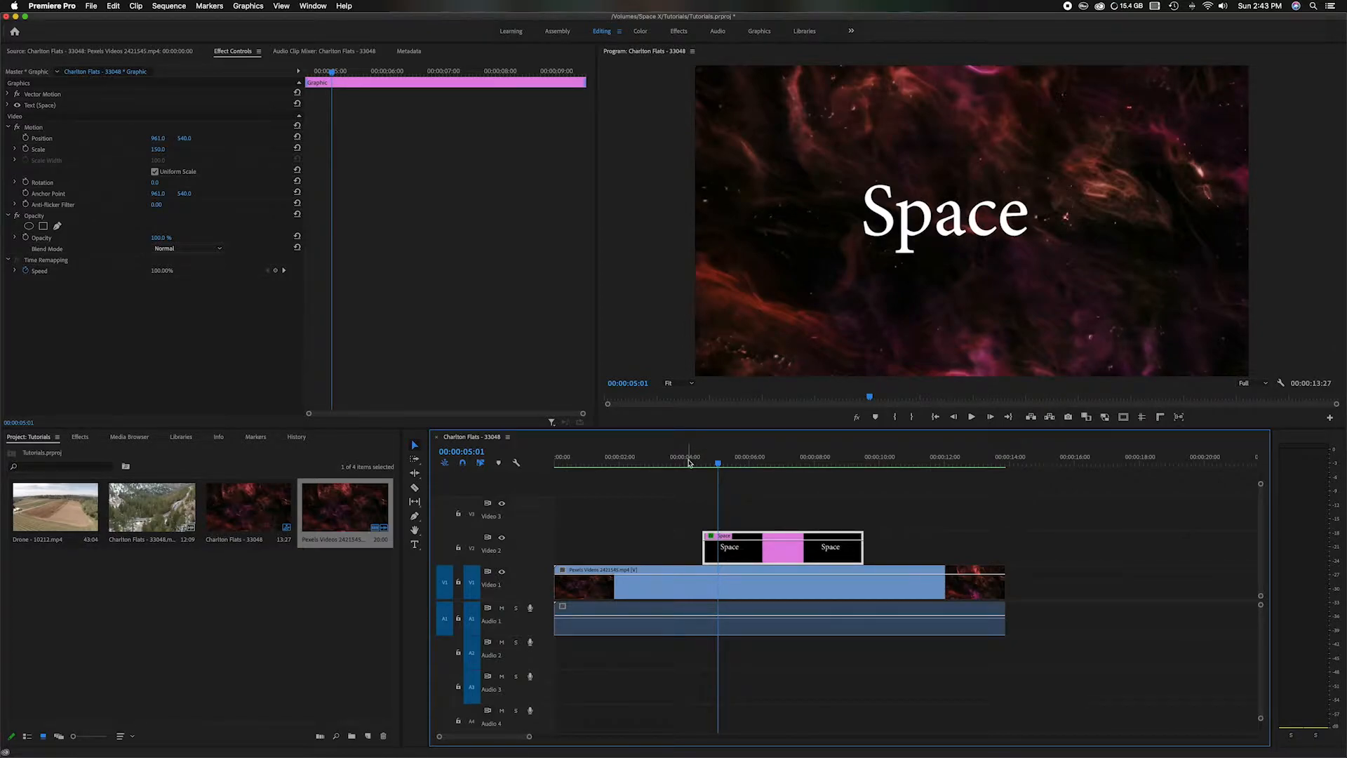
pyautogui.click(665, 457)
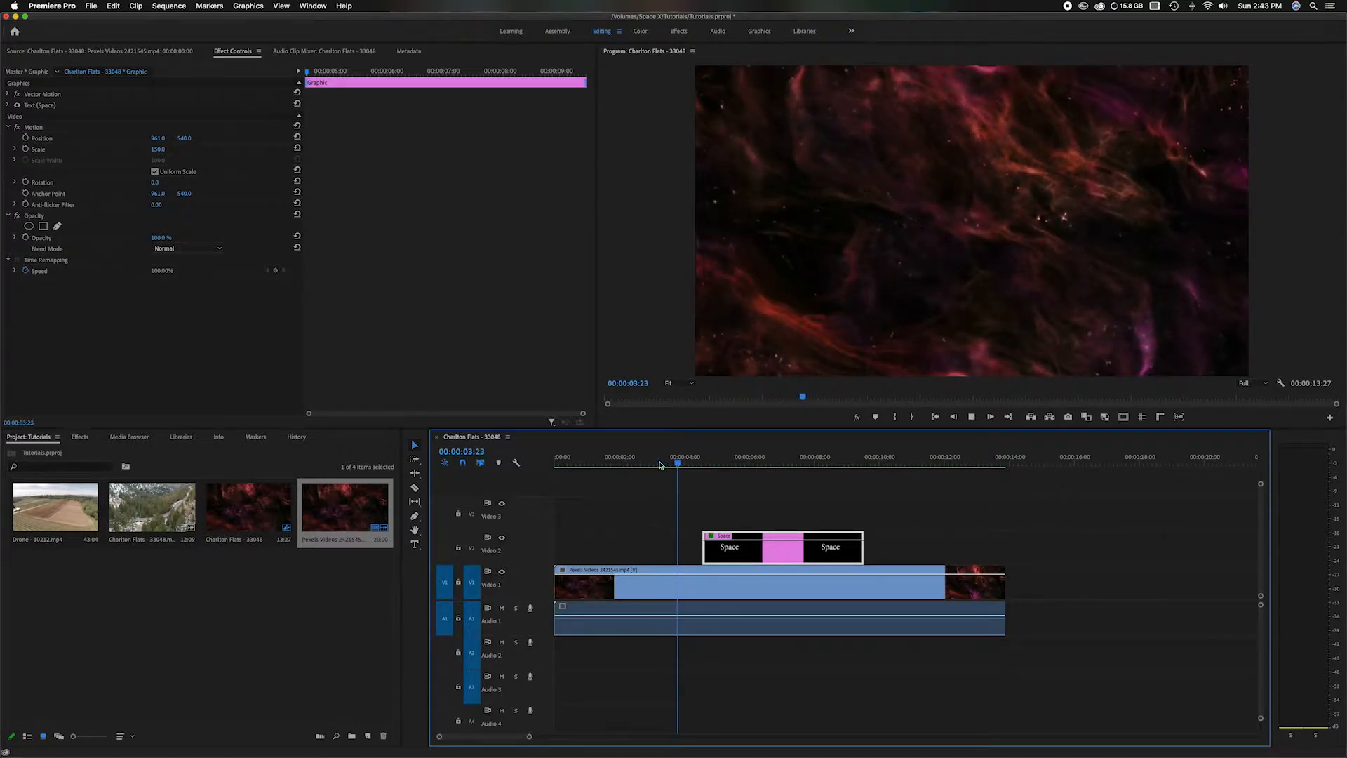
pyautogui.click(762, 464)
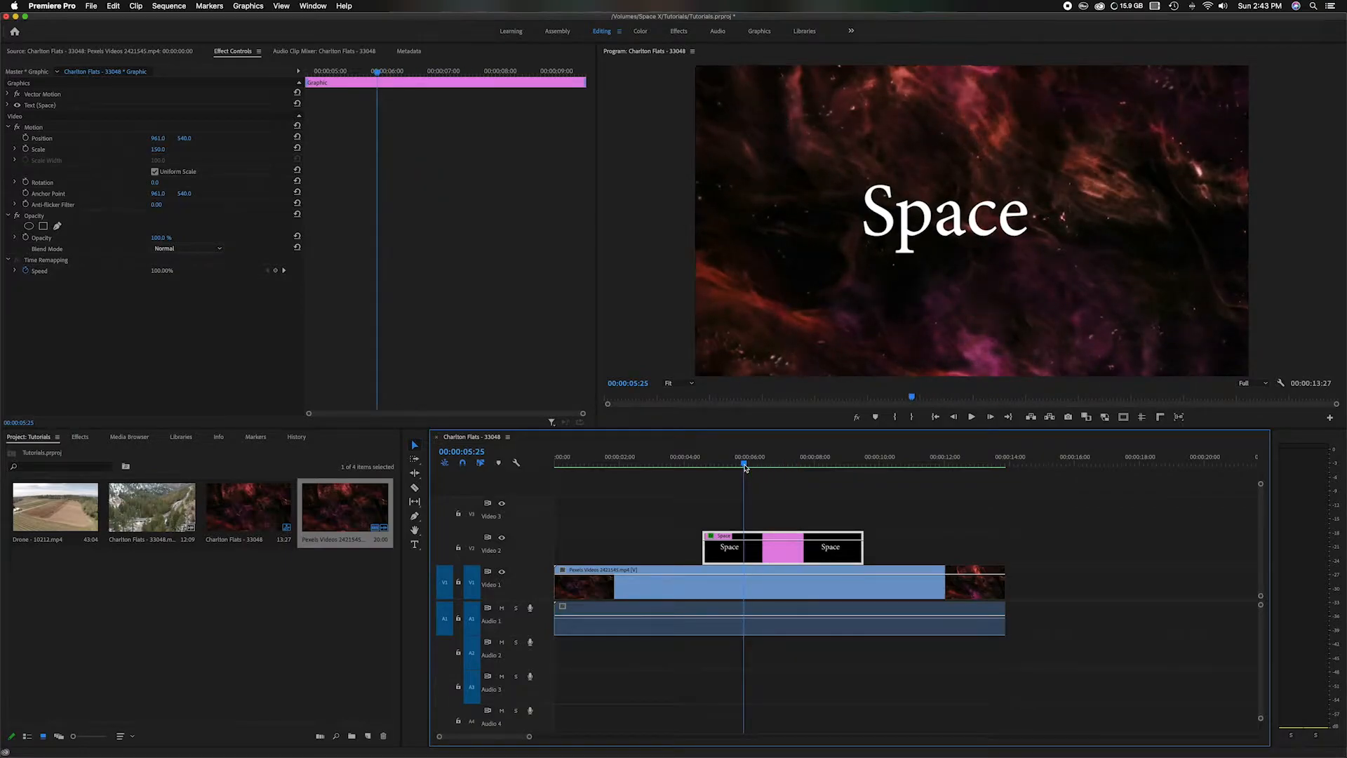
pyautogui.moveTo(744, 464); pyautogui.dragTo(713, 464)
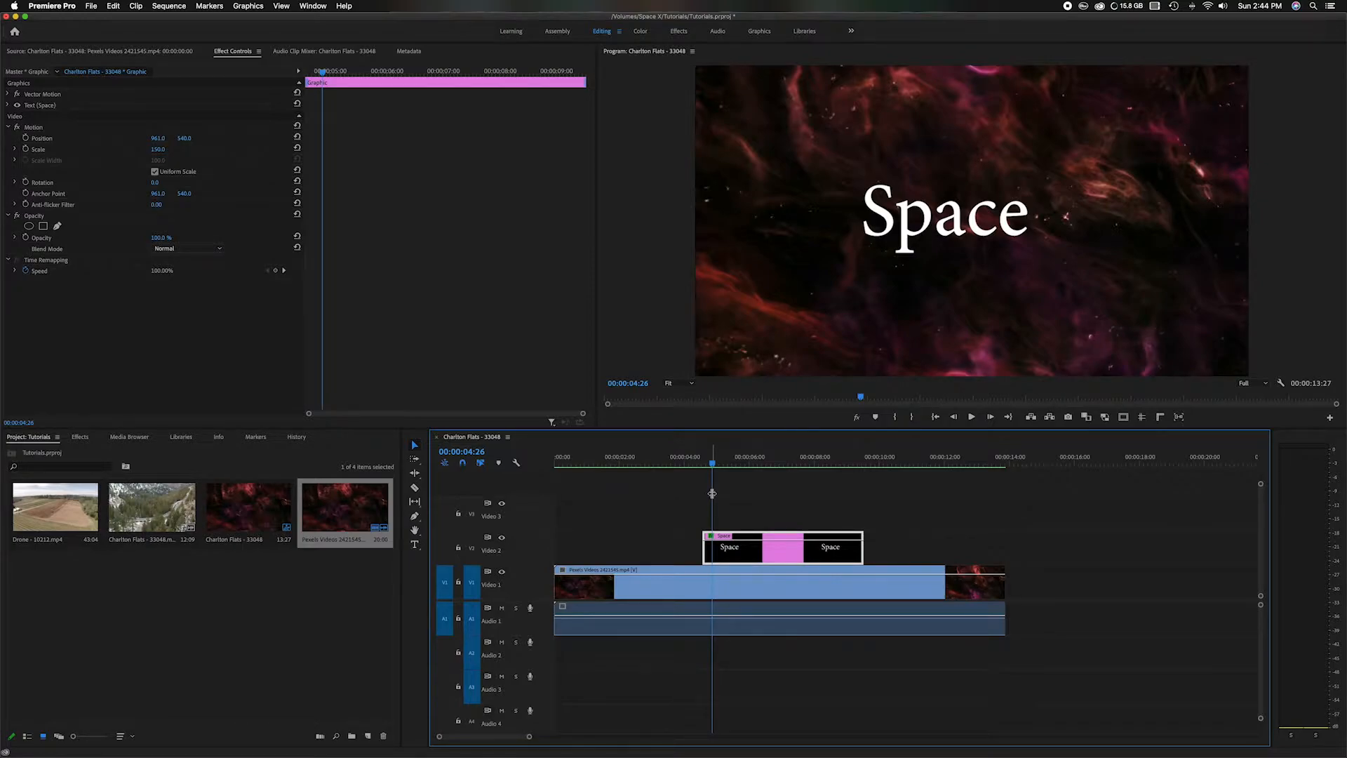
pyautogui.click(730, 463)
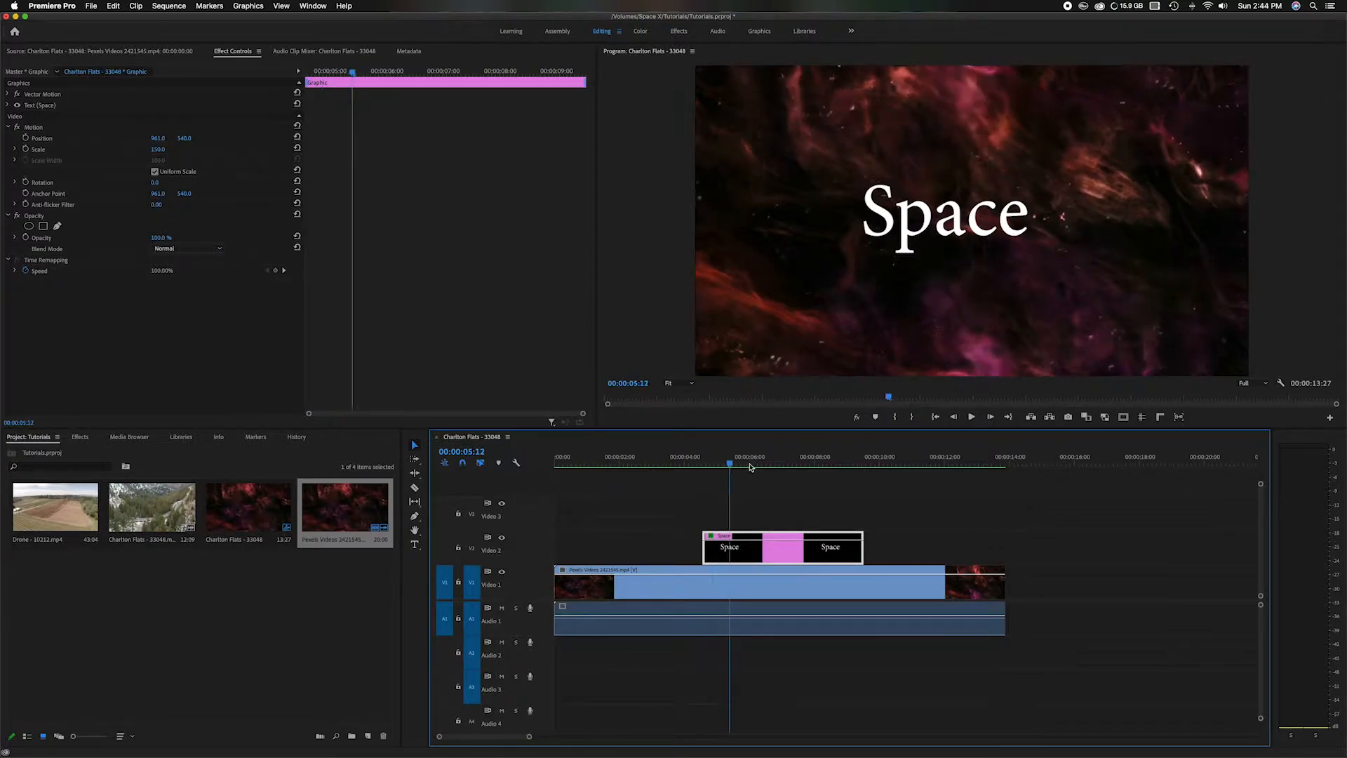
pyautogui.click(778, 467)
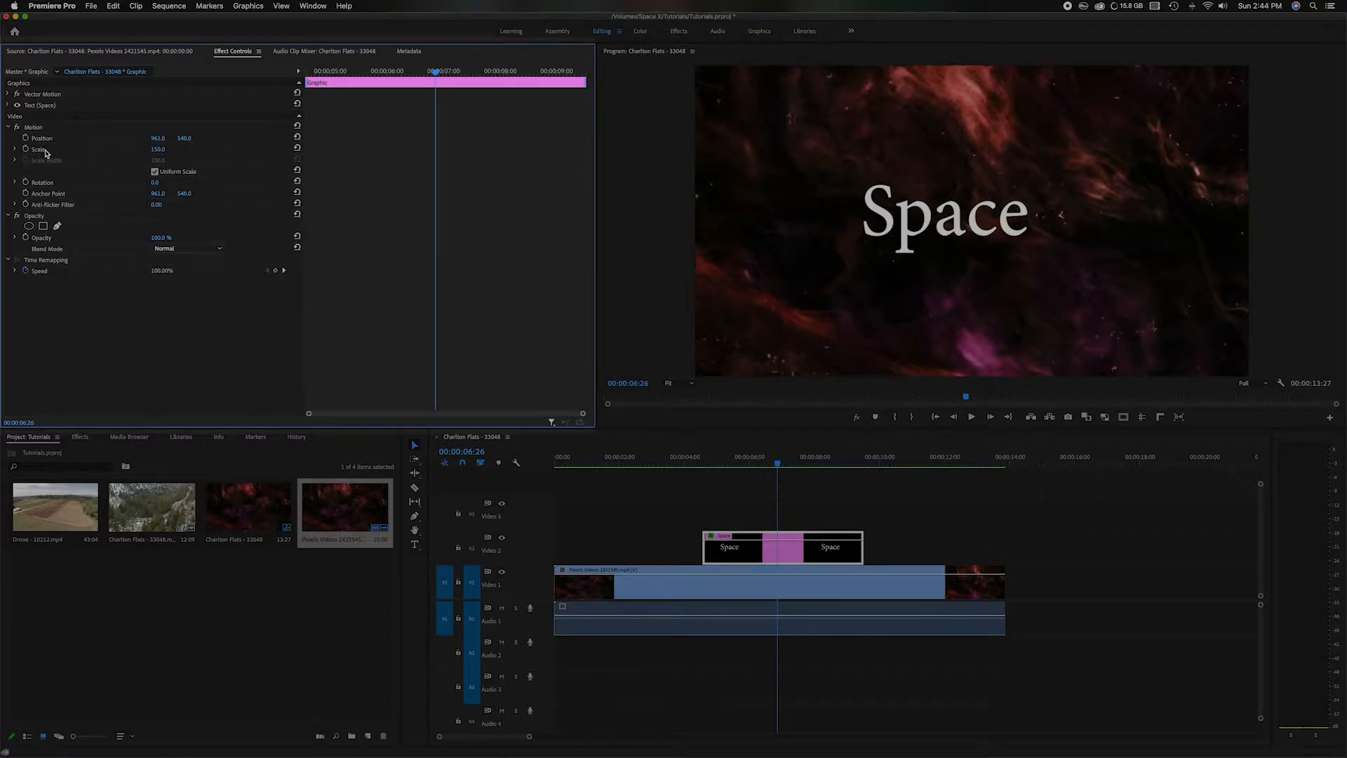
pyautogui.moveTo(45, 201)
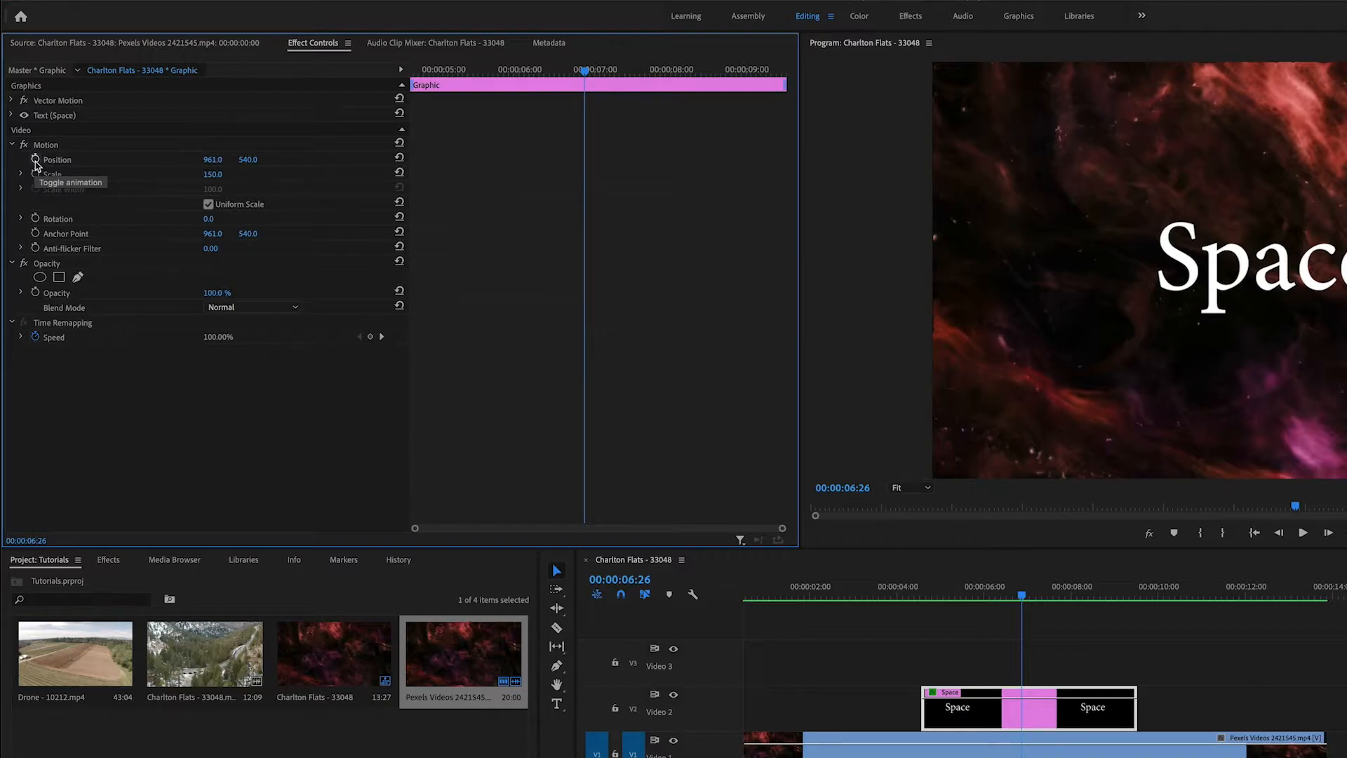
# Keyframe the title's Position, changing X from 492 to -236 at the earlier keyframe
pyautogui.click(32, 159)
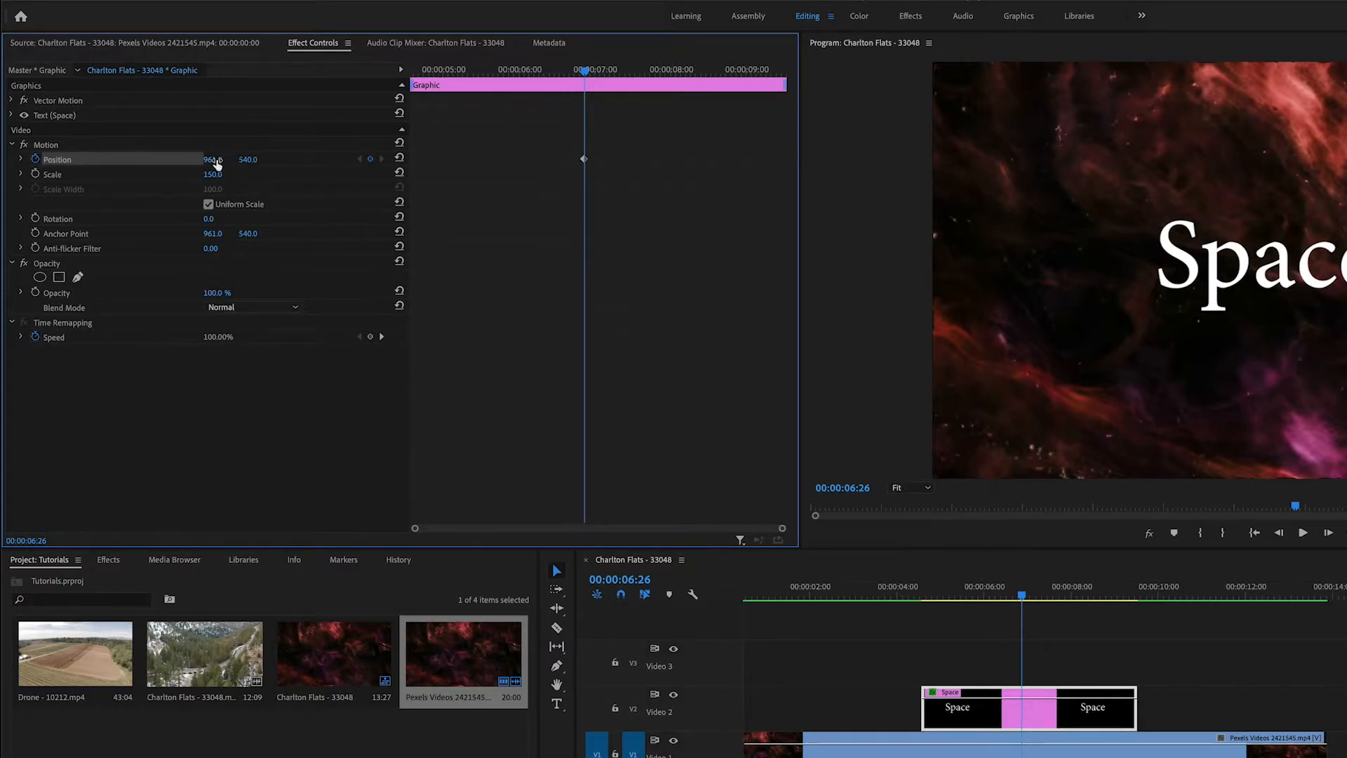
pyautogui.click(942, 598)
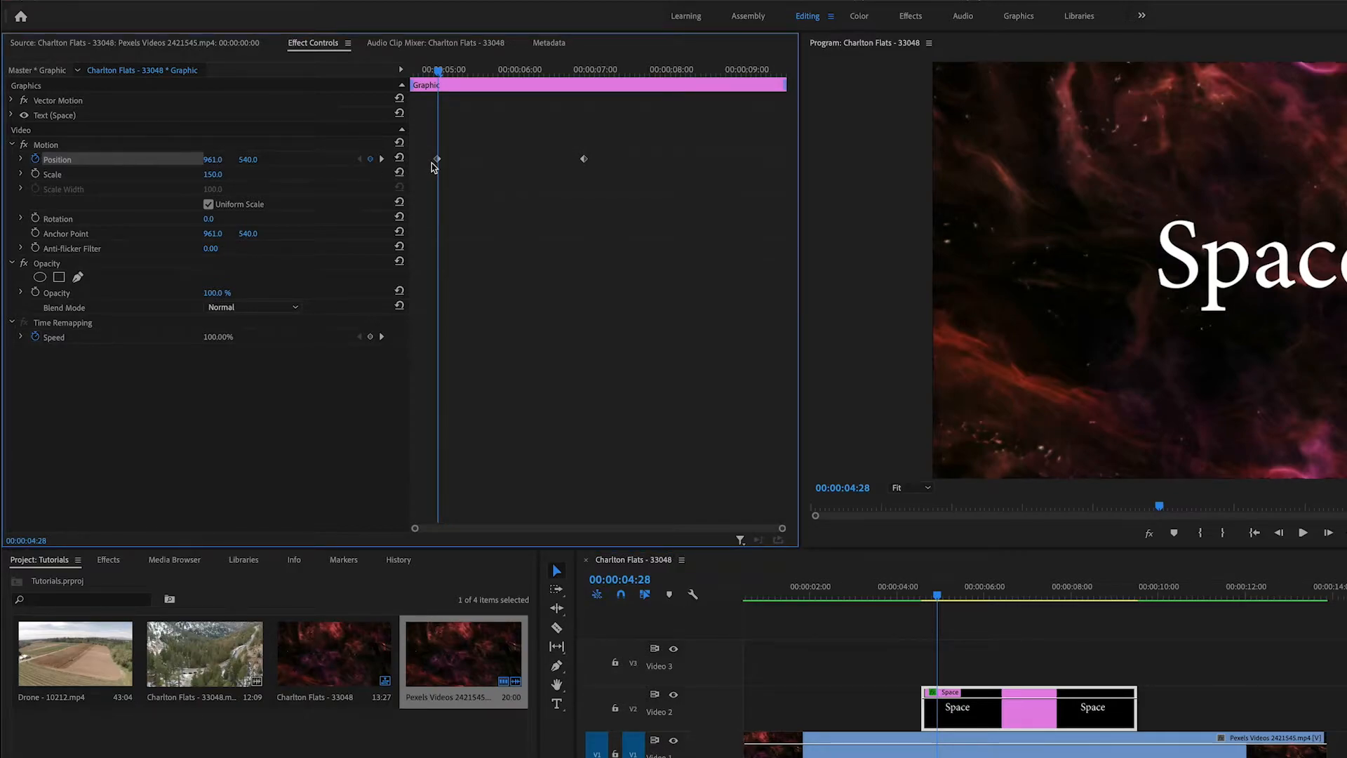
pyautogui.moveTo(437, 169)
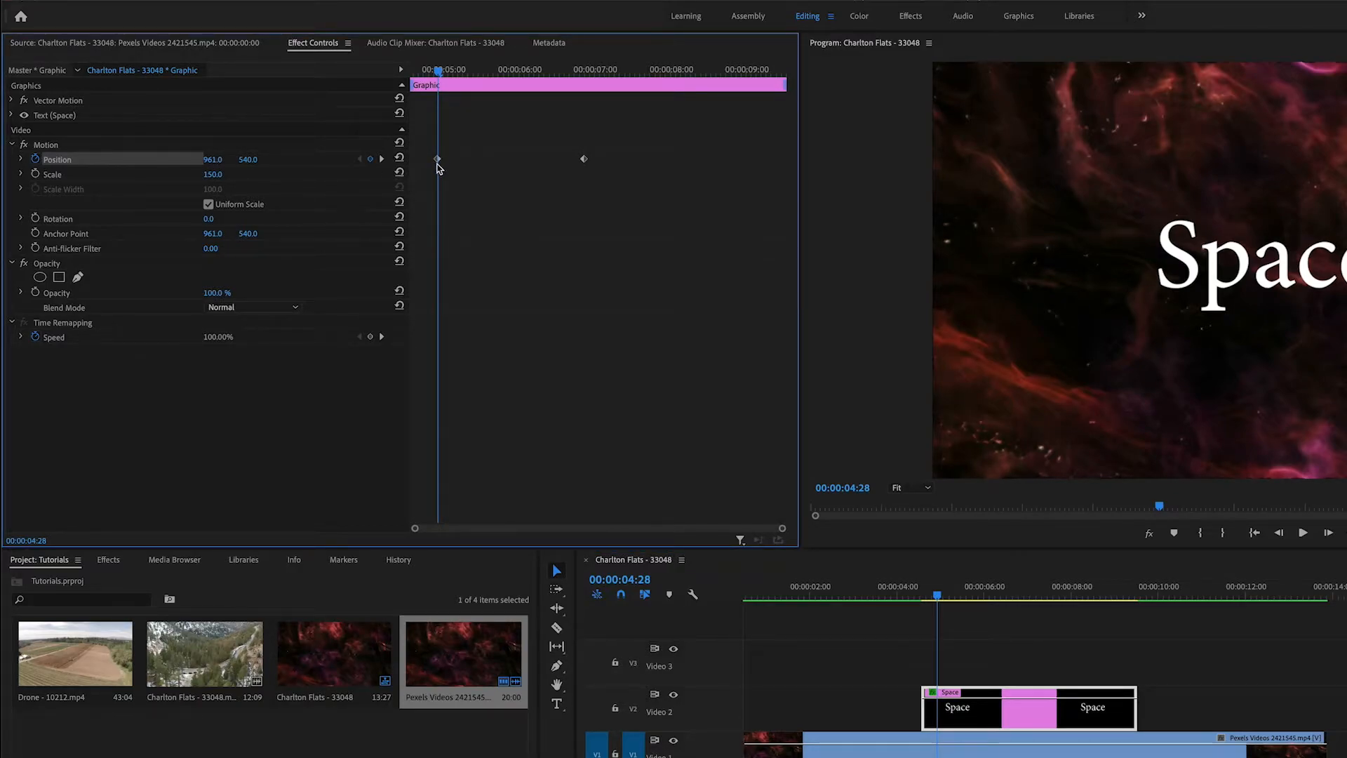
pyautogui.moveTo(430, 172)
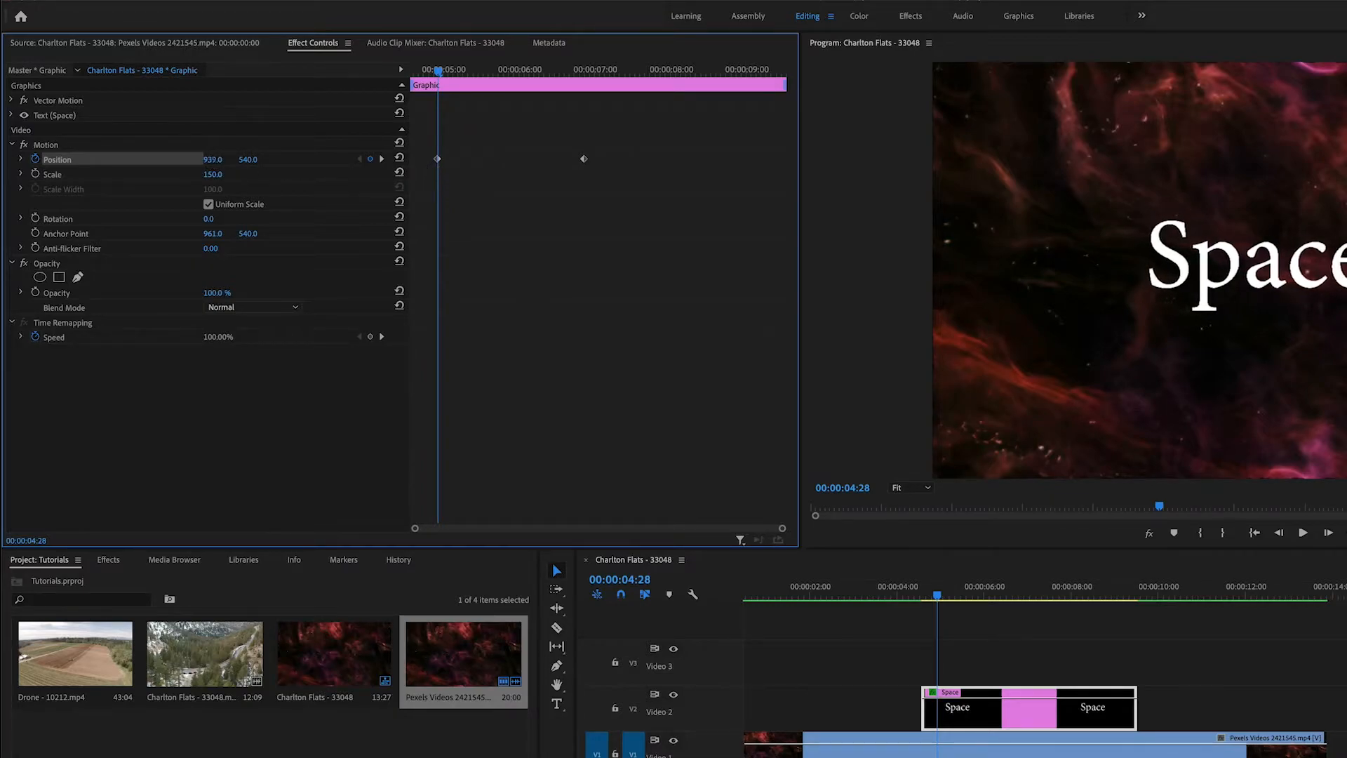
pyautogui.write('492.0')
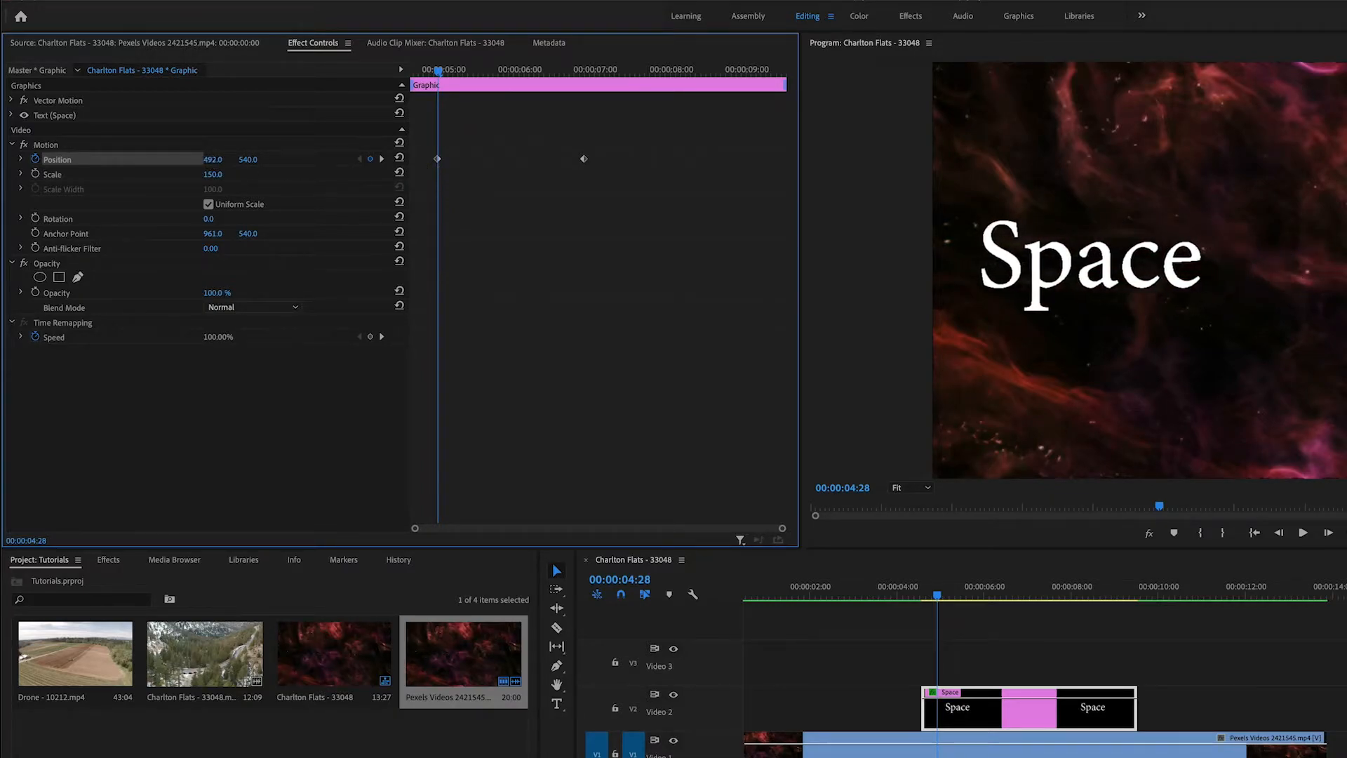
pyautogui.write('-236.0')
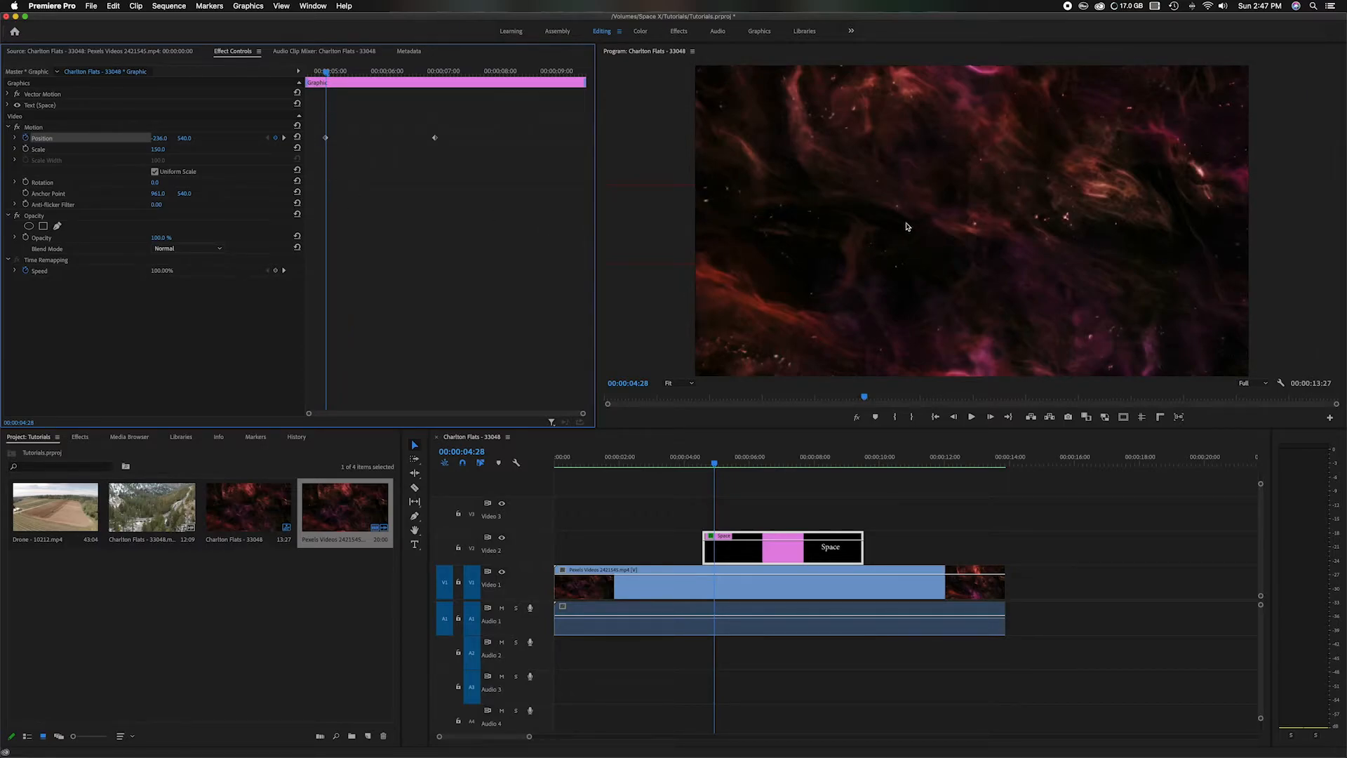
pyautogui.moveTo(917, 253)
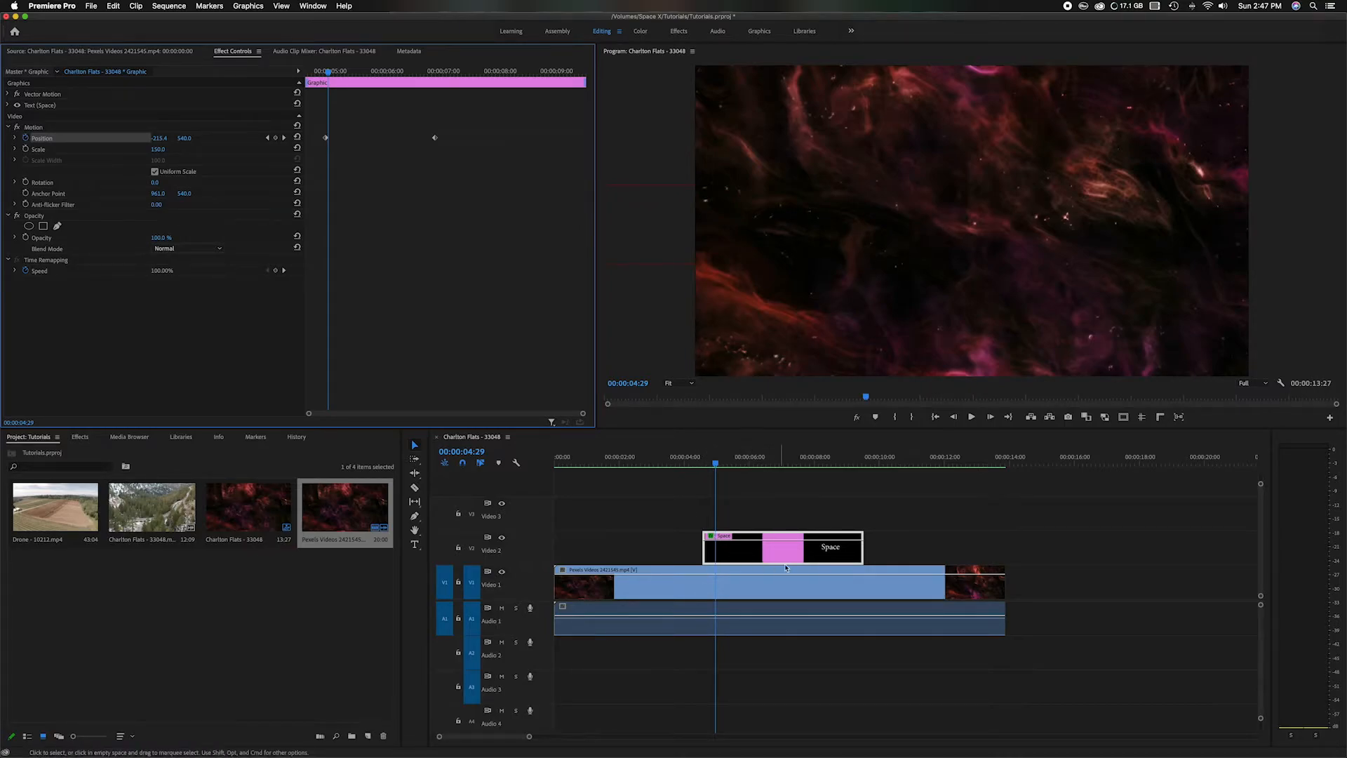
pyautogui.moveTo(816, 548)
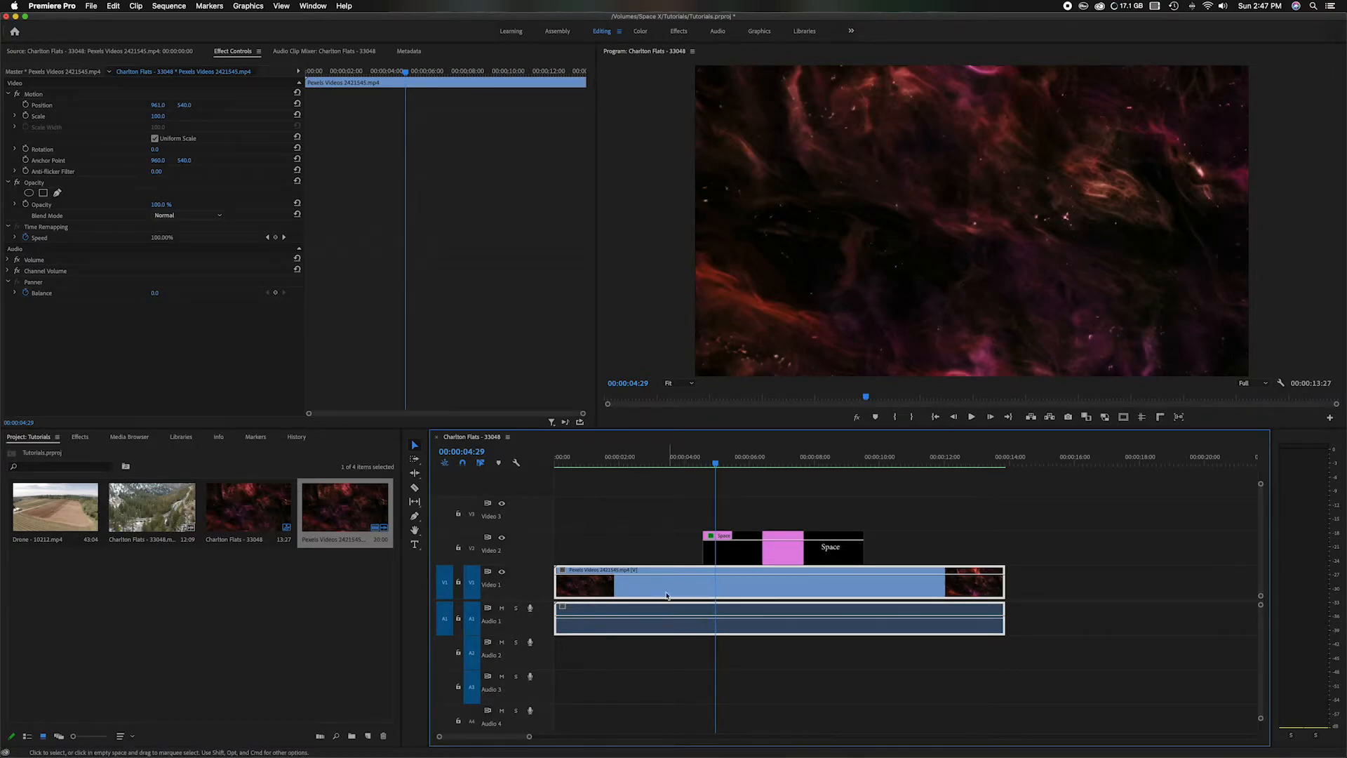
pyautogui.moveTo(772, 588)
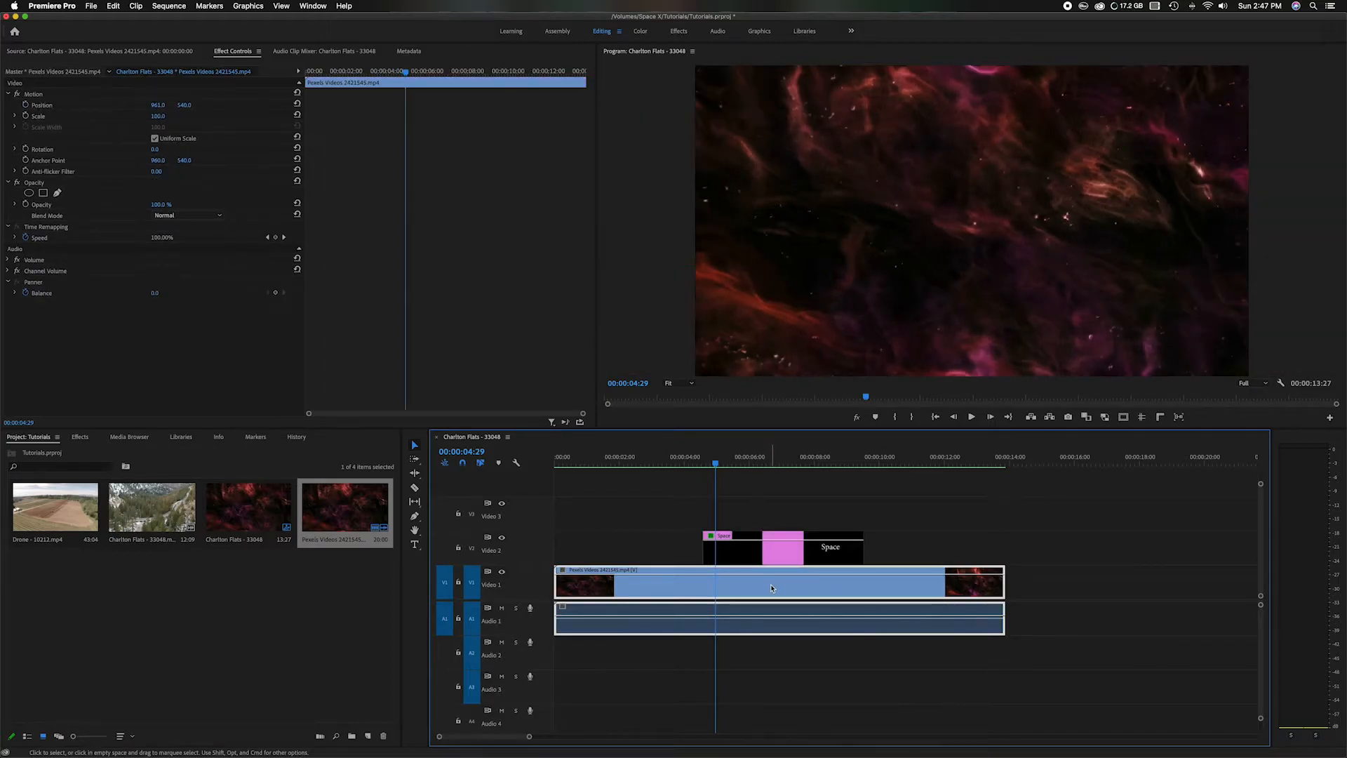
pyautogui.moveTo(734, 591)
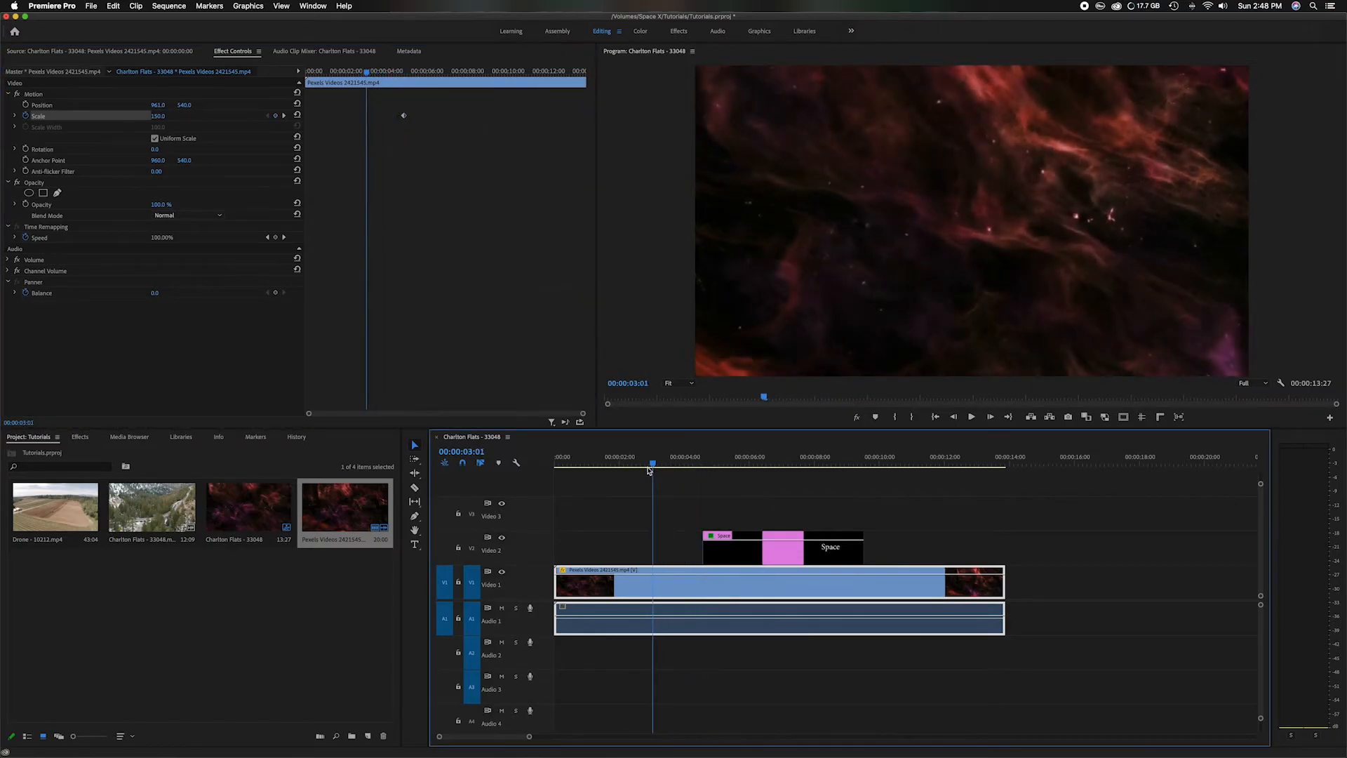
# Return near the sequence start and play to preview the nebula zoom
pyautogui.click(574, 466)
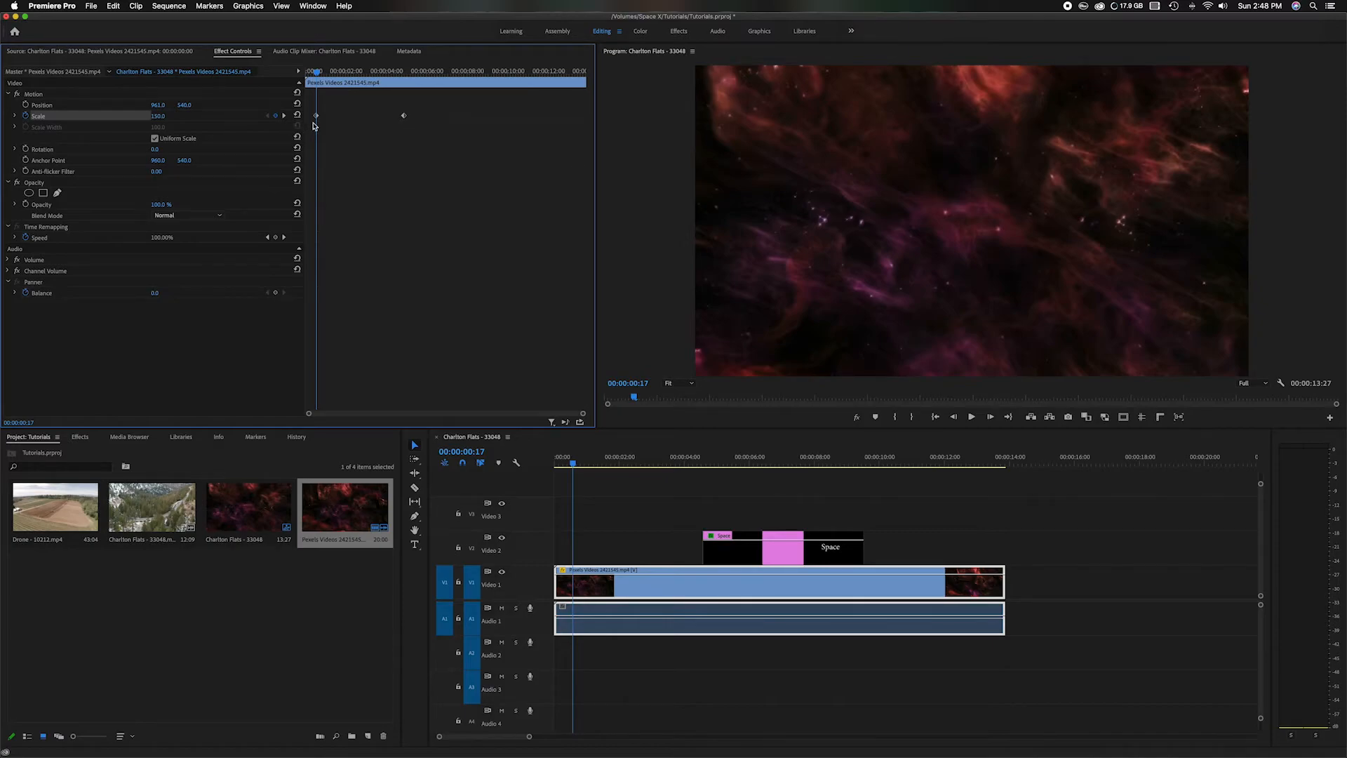
pyautogui.moveTo(210, 126)
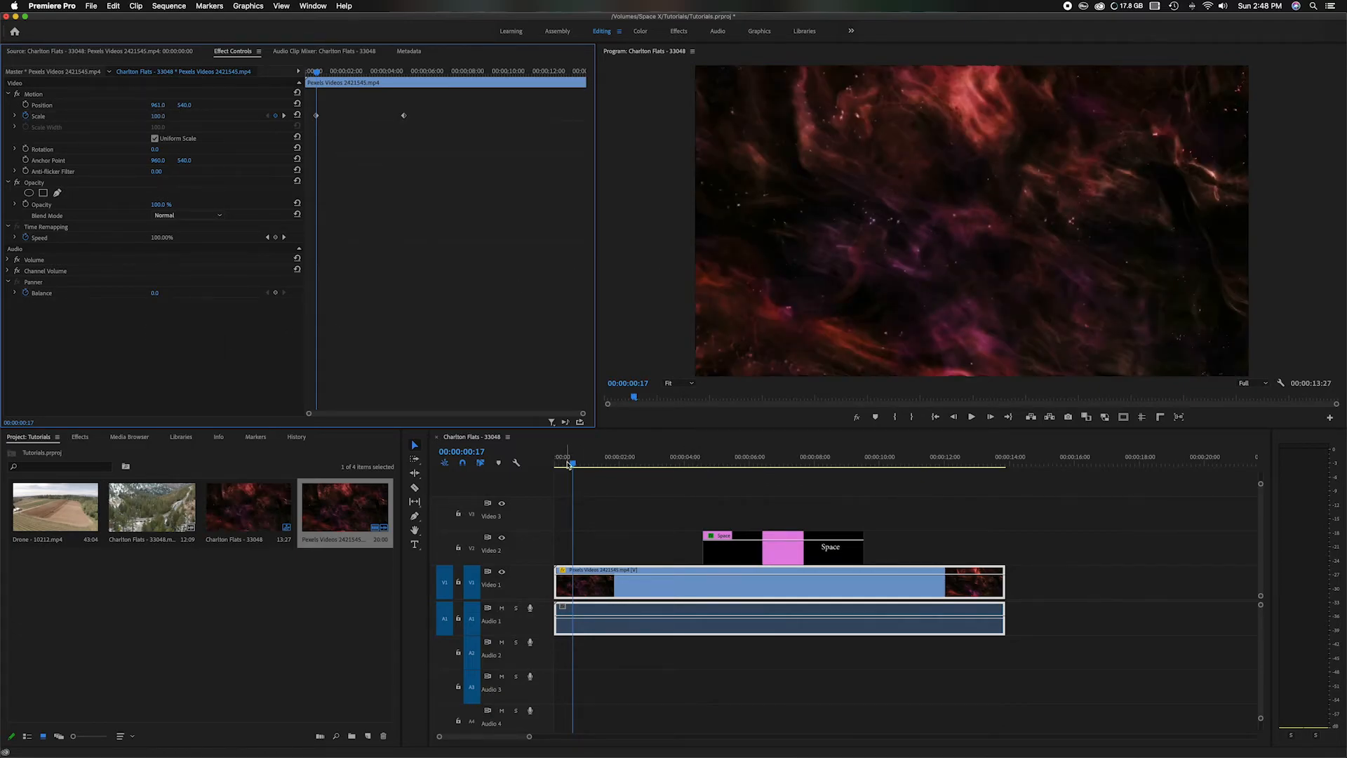
pyautogui.click(560, 463)
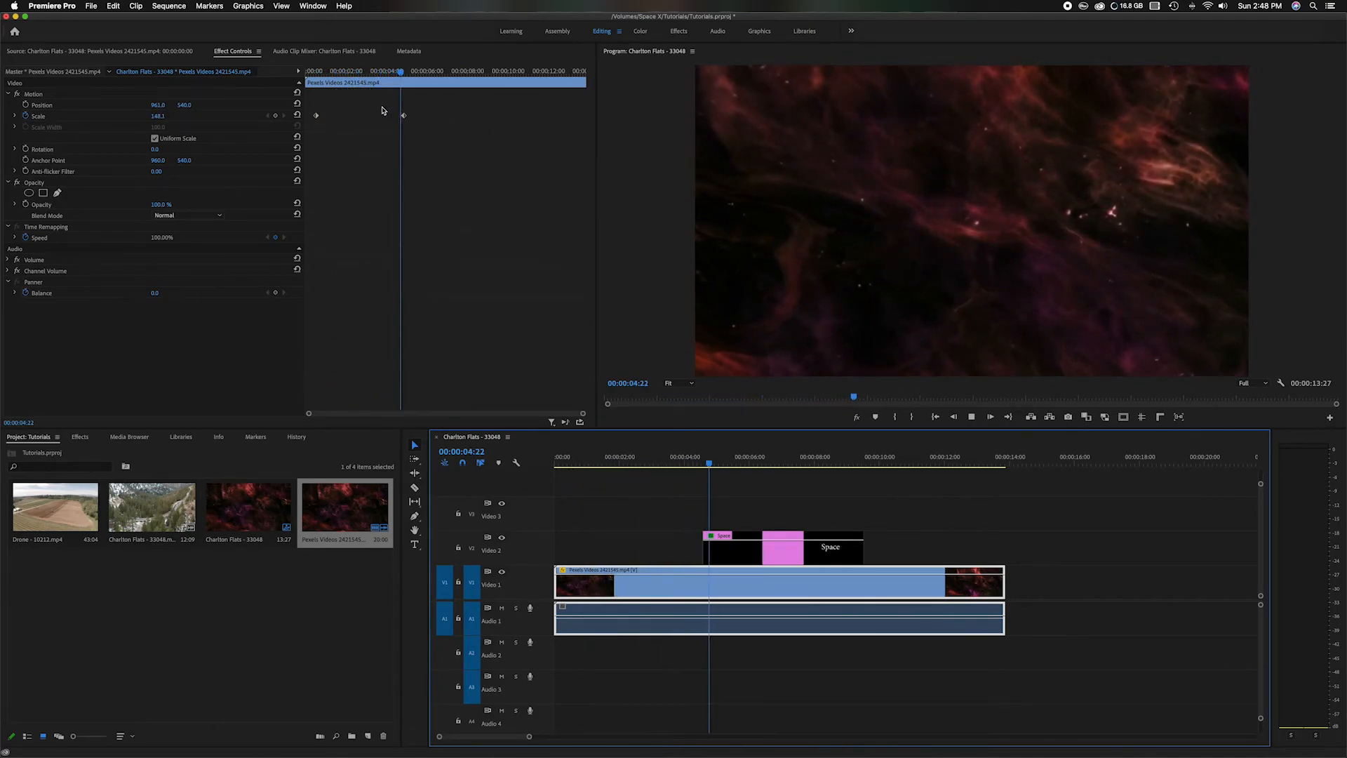
# Stop the playback of the background zoom preview
pyautogui.click(774, 470)
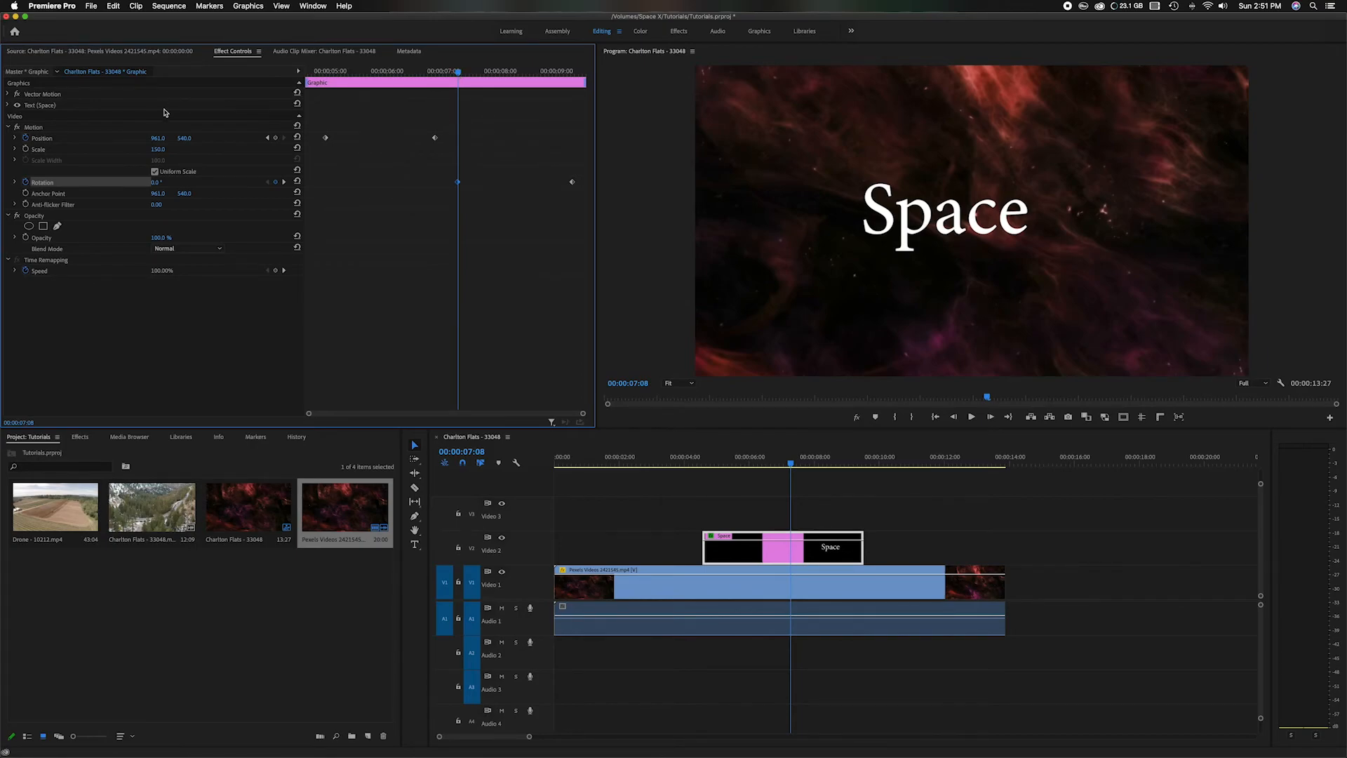
pyautogui.moveTo(126, 207)
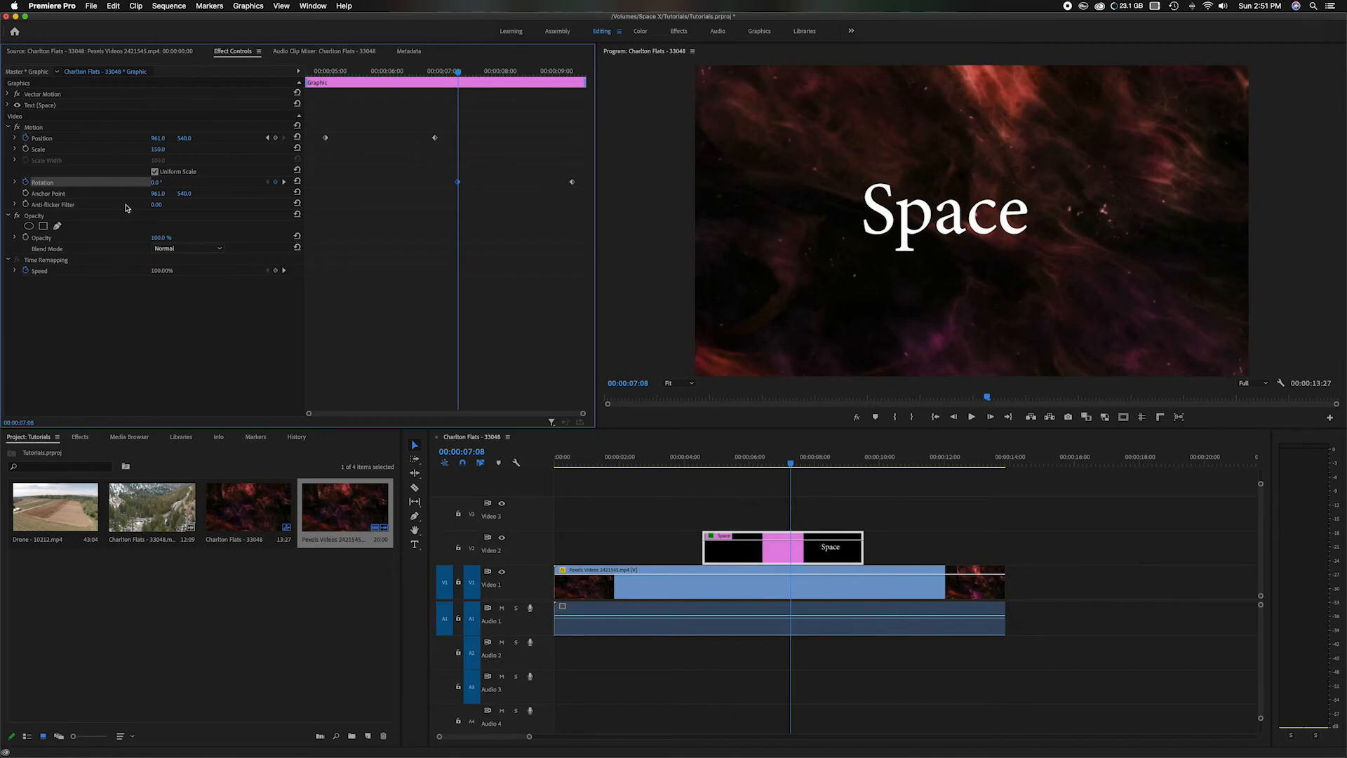